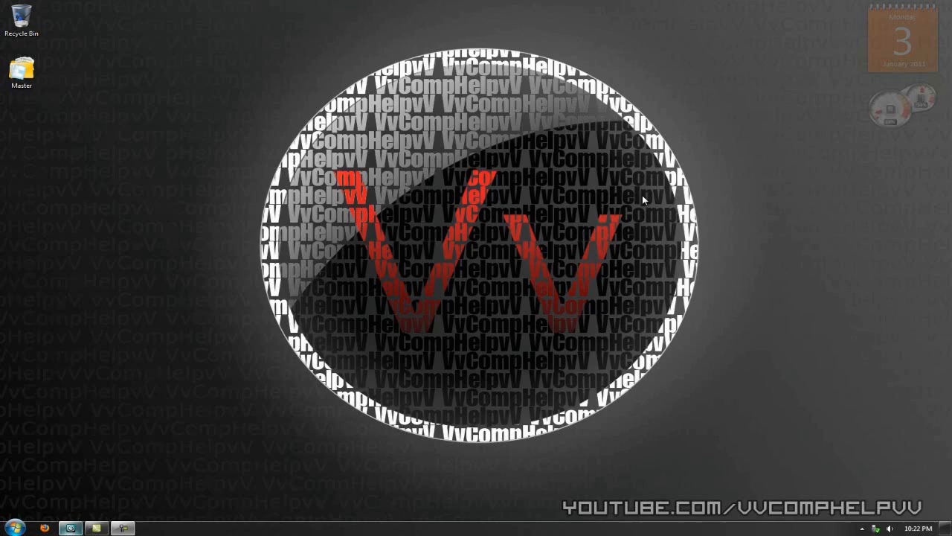
mouse_move(289, 112)
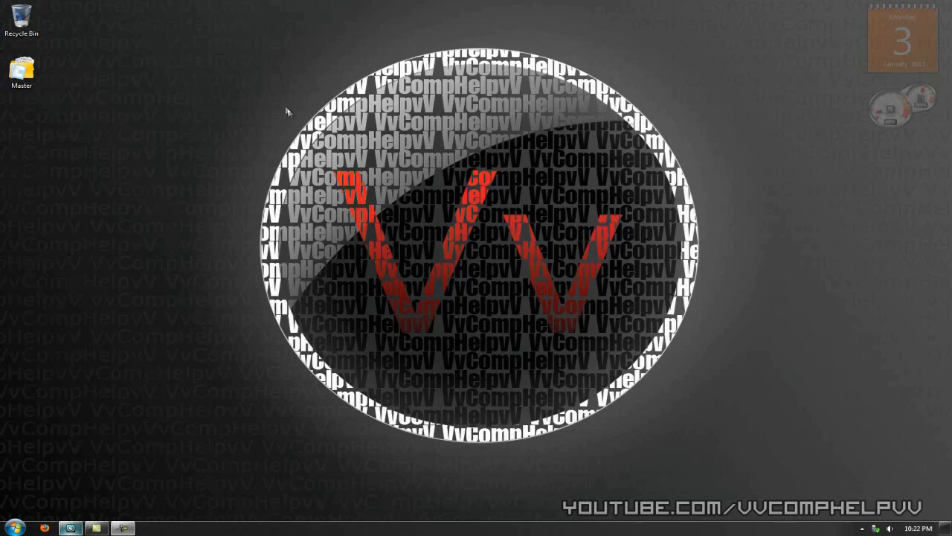
mouse_move(720, 445)
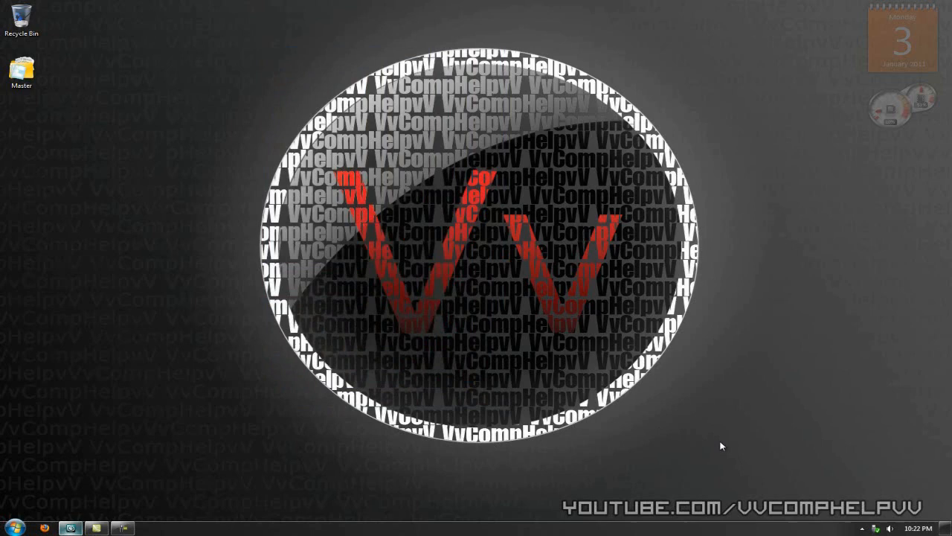
mouse_move(301, 320)
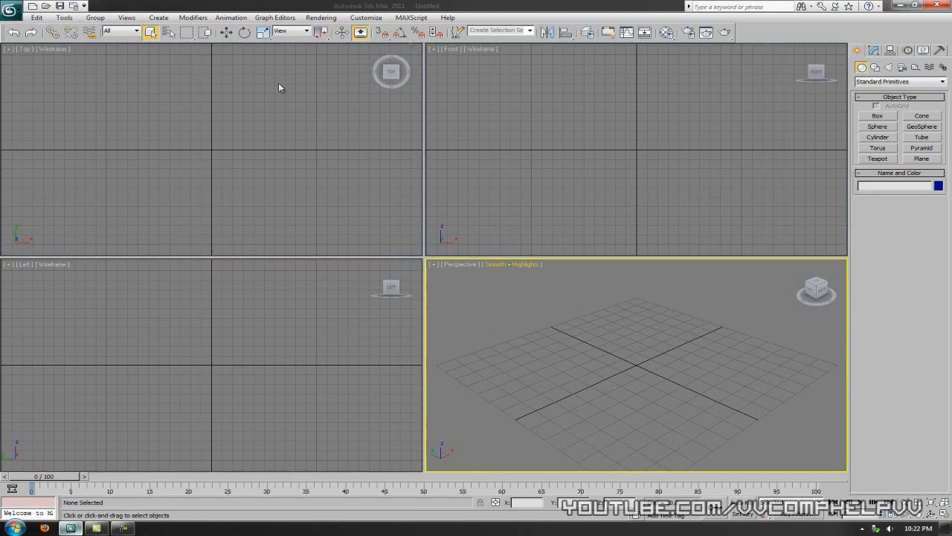
Create an Arial Bold text shape reading 'Vv' in the Front viewport
click(595, 125)
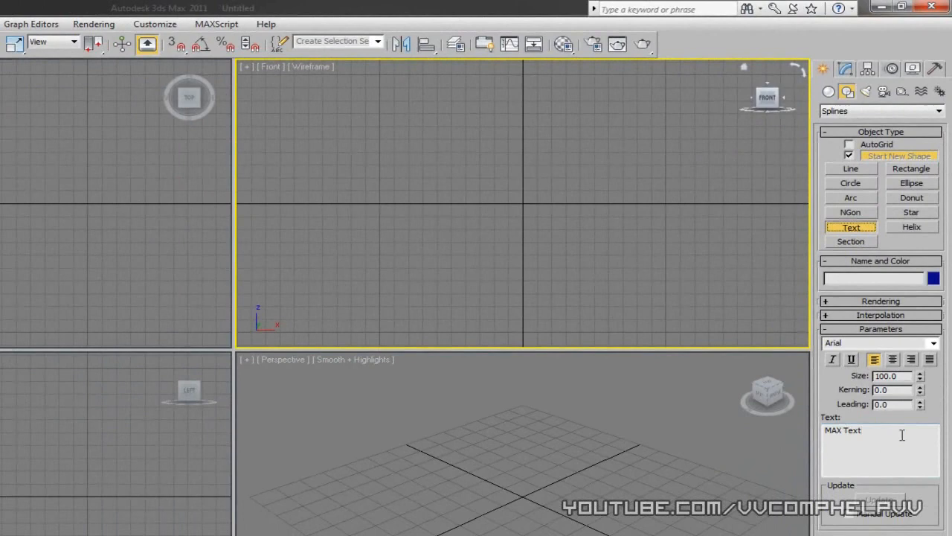
text(Vv)
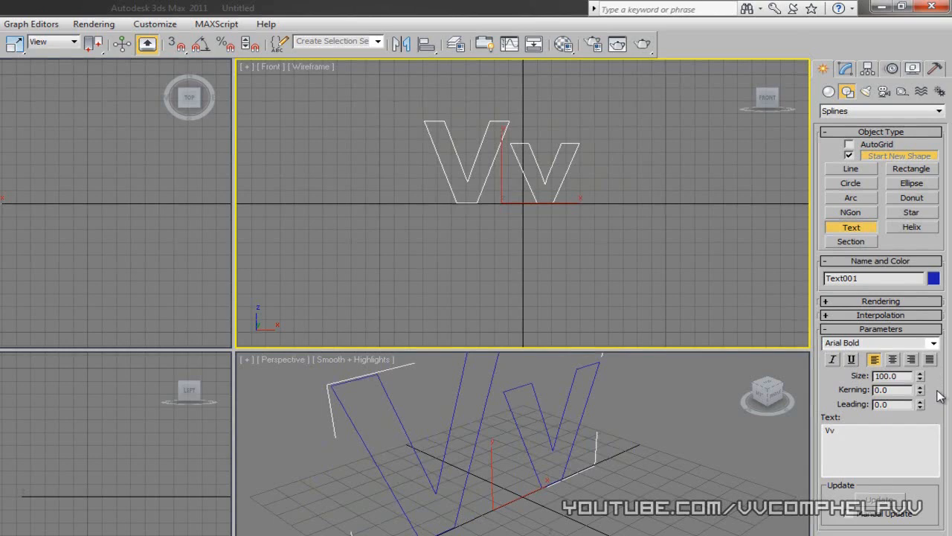
mouse_move(468, 215)
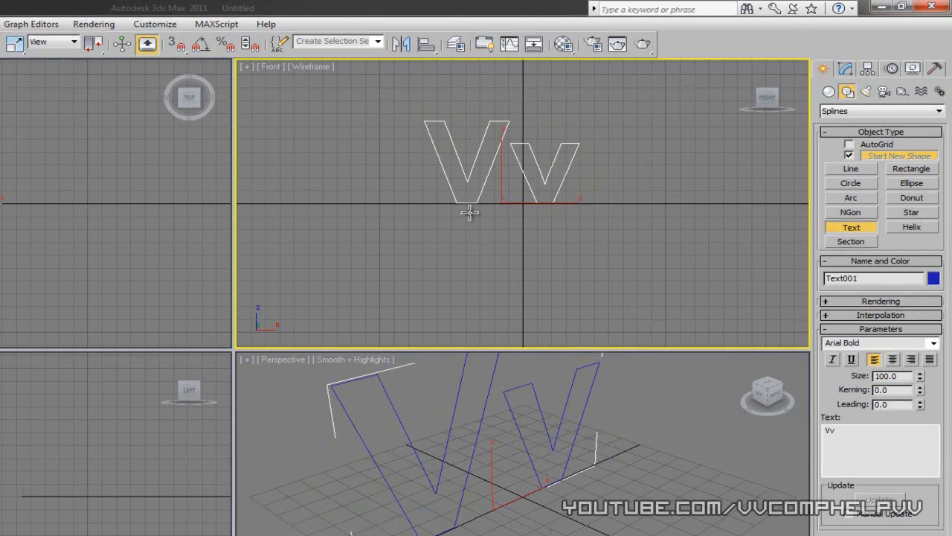
mouse_move(514, 259)
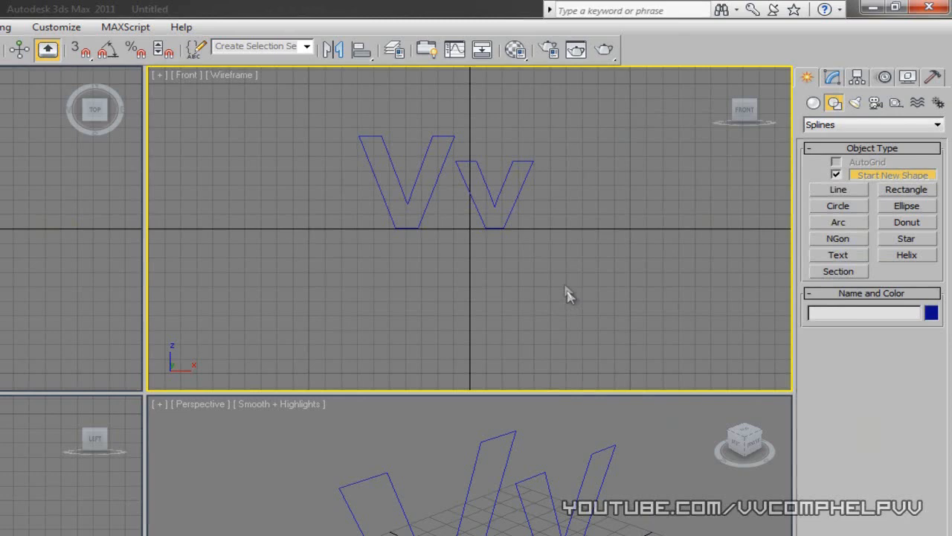
Add an Extrude modifier with amount -20 to the Vv text
click(408, 186)
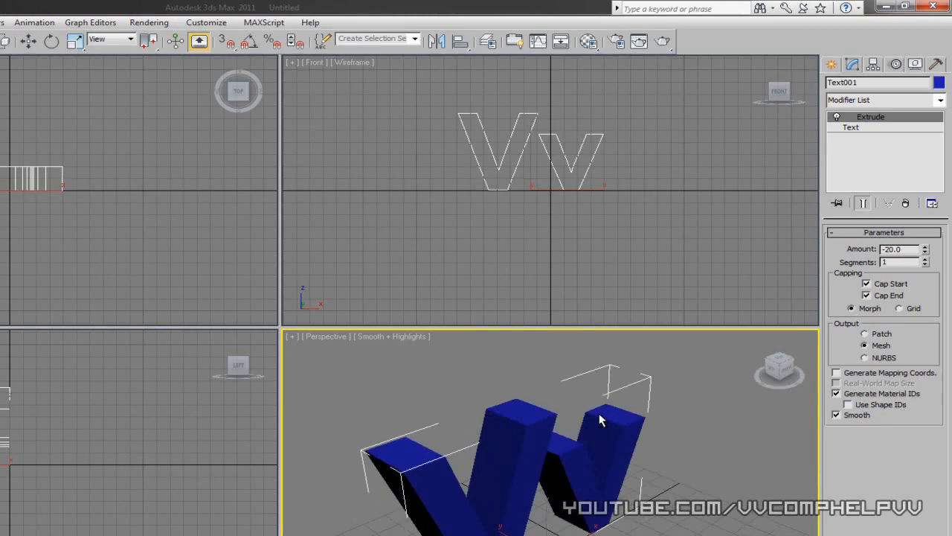
Switch the shaded Perspective viewport to a Front view of the Vv letters
right_click(601, 419)
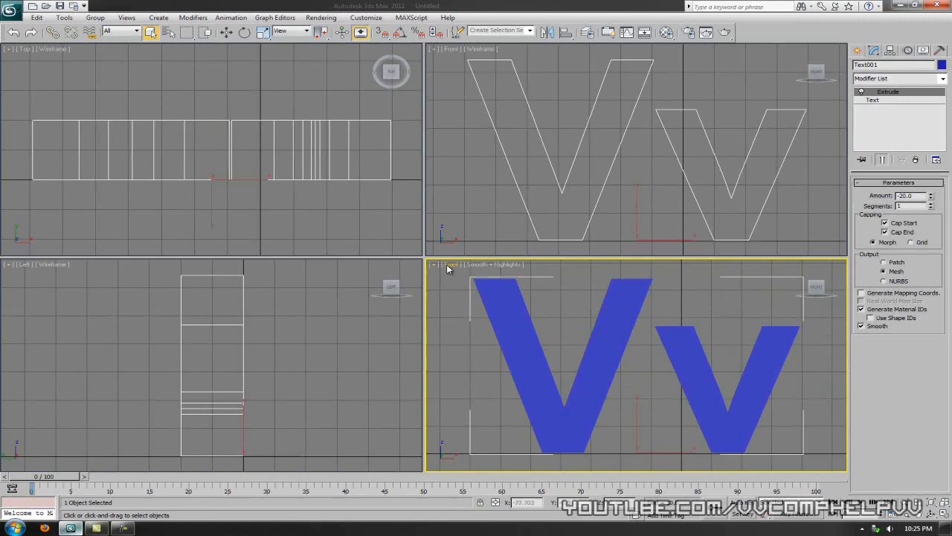
mouse_move(568, 378)
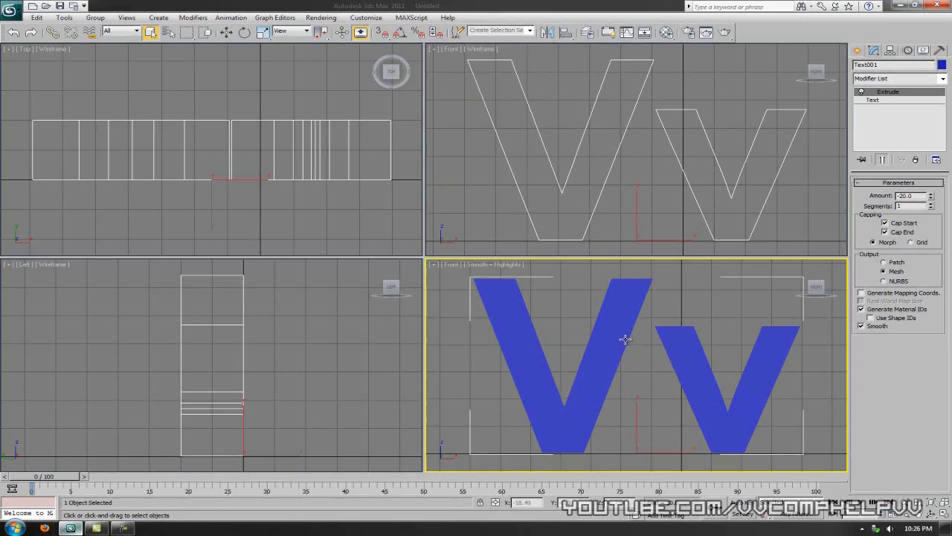
Deselect the Vv letters and bring up the Material Editor
click(821, 339)
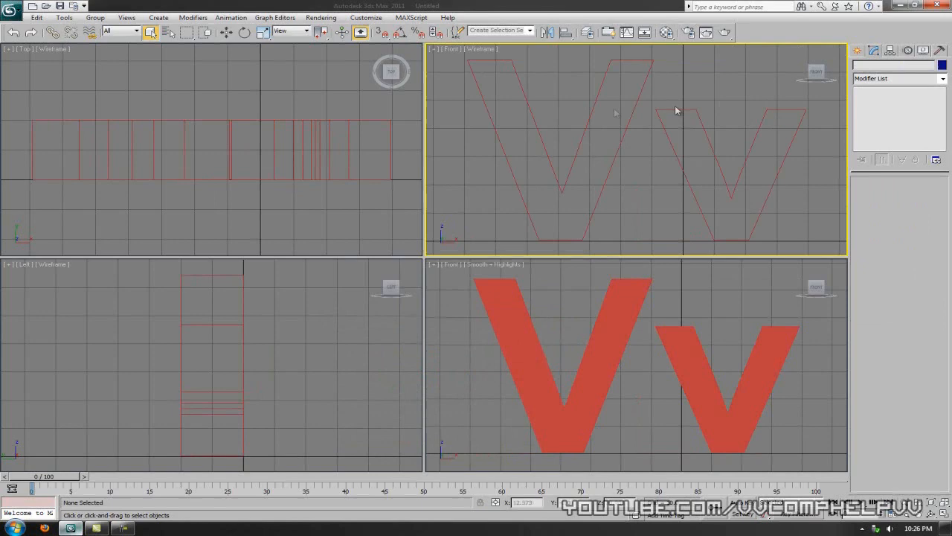
mouse_move(721, 110)
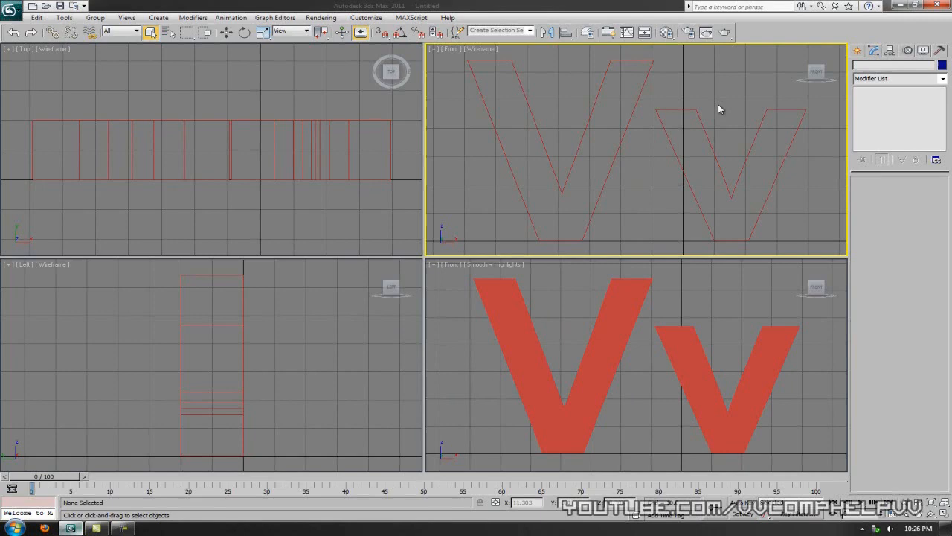
click(667, 32)
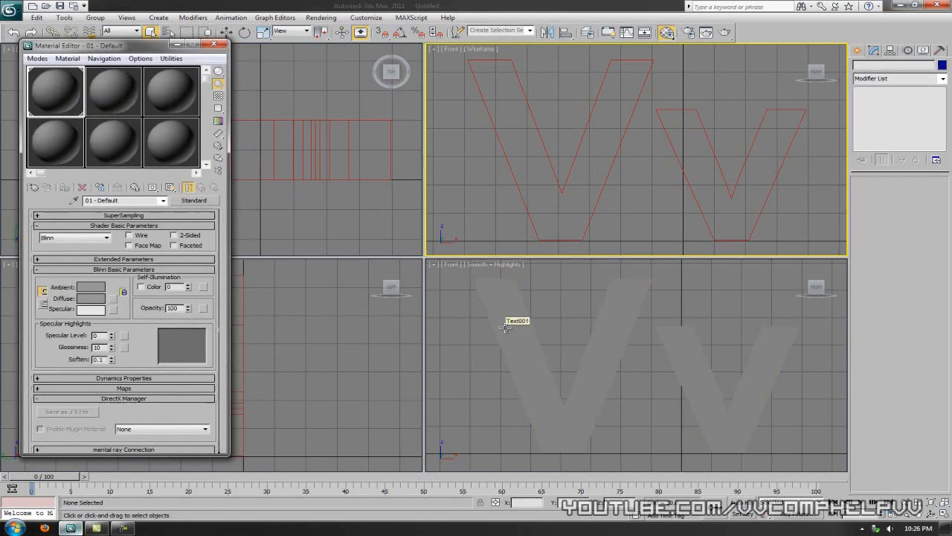
Render a preview, then set the material's diffuse colour to dark red
click(726, 33)
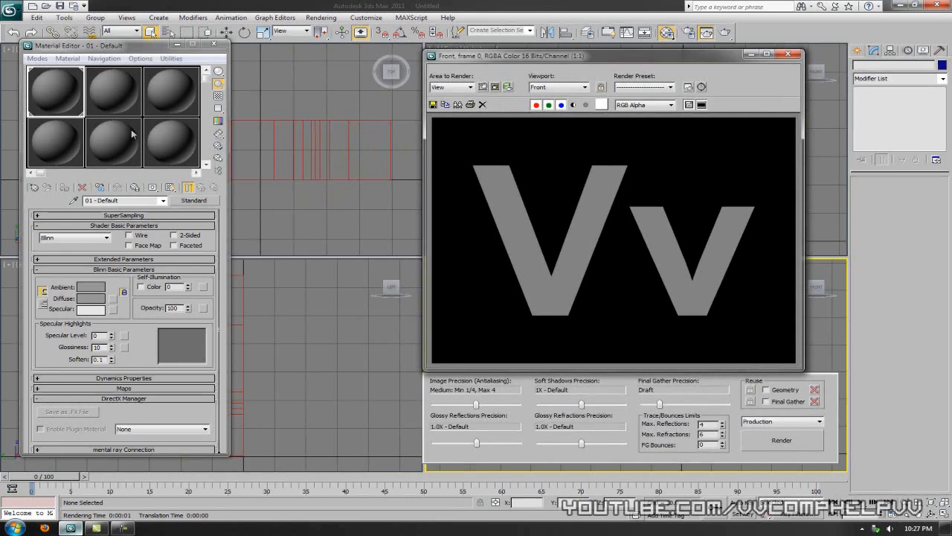
click(90, 286)
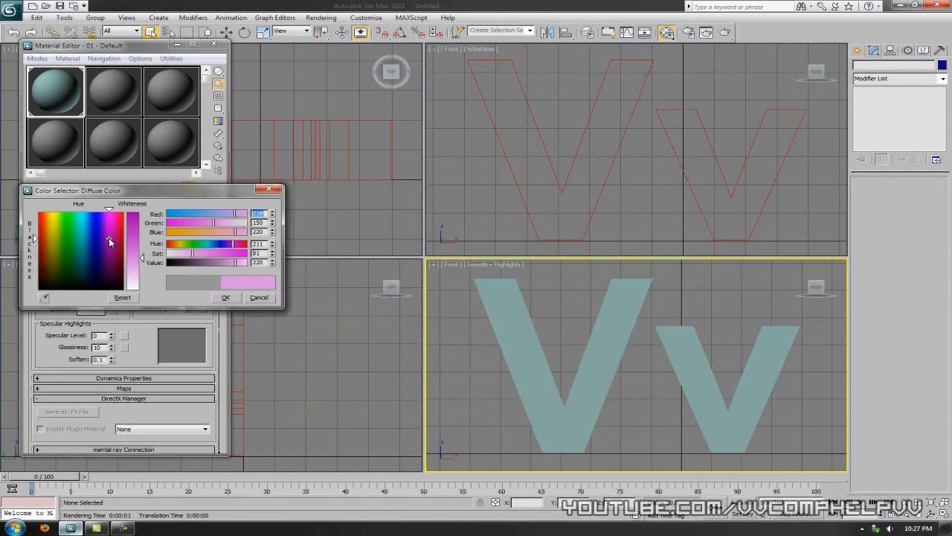
click(39, 212)
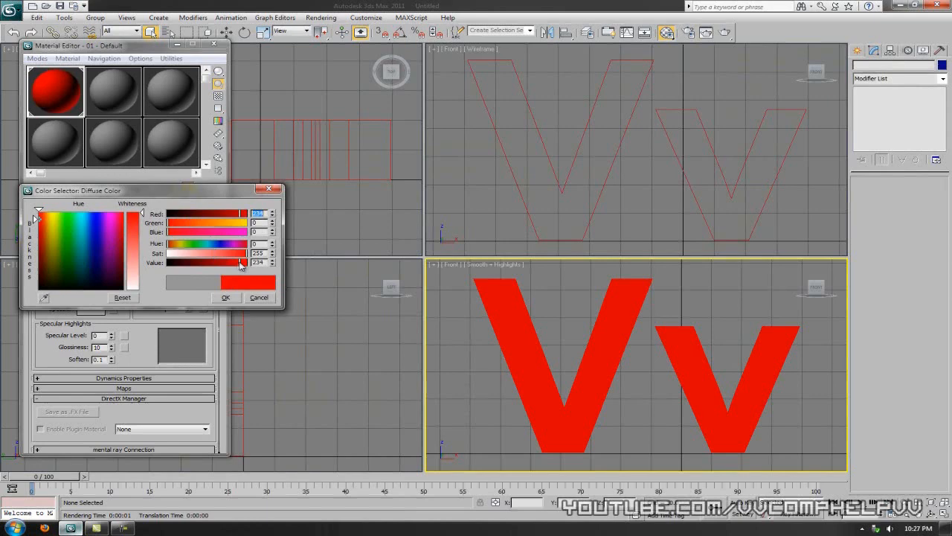
click(226, 298)
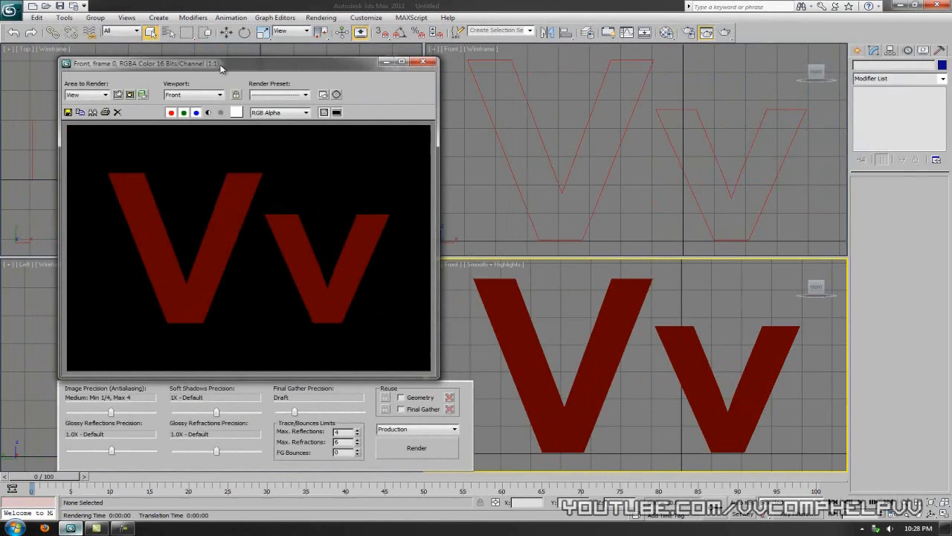
mouse_move(387, 318)
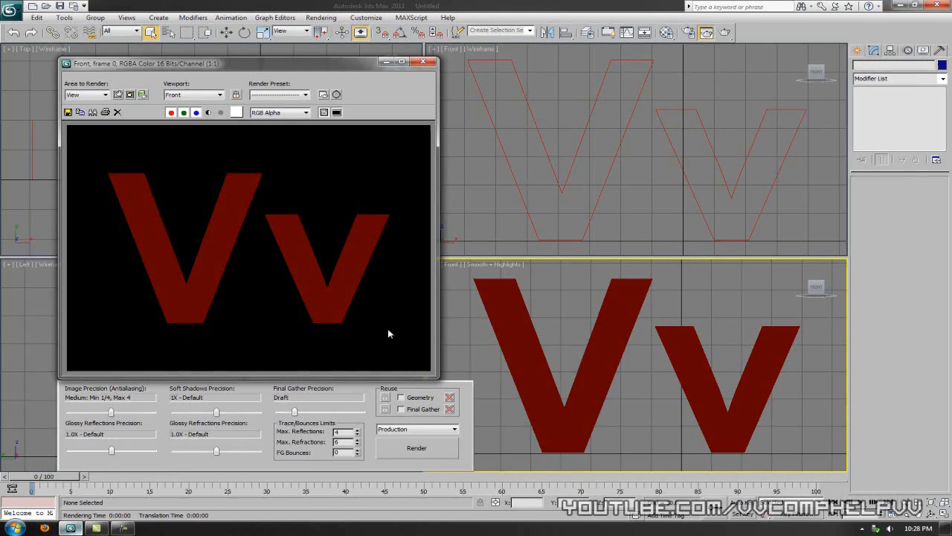
mouse_move(324, 184)
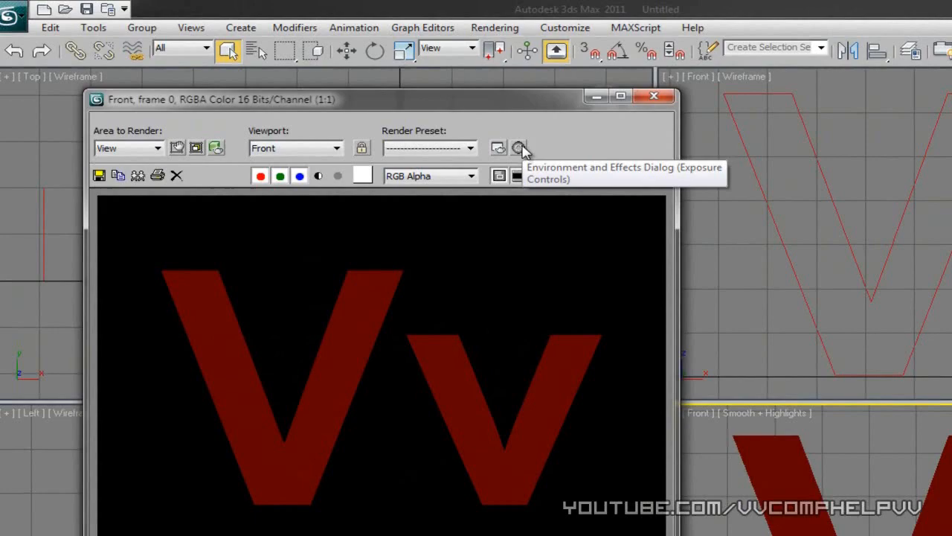
Set the environment background colour to green in Environment and Effects
click(518, 147)
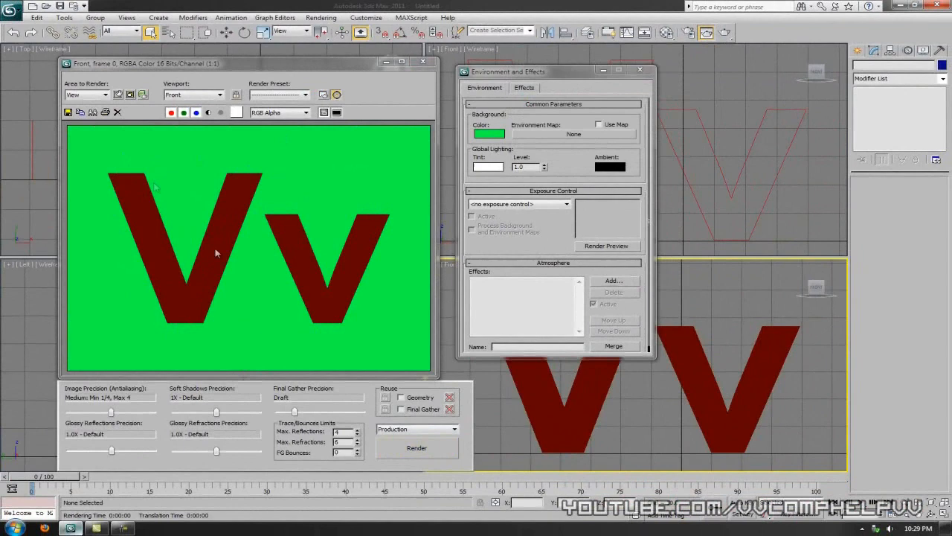
mouse_move(301, 251)
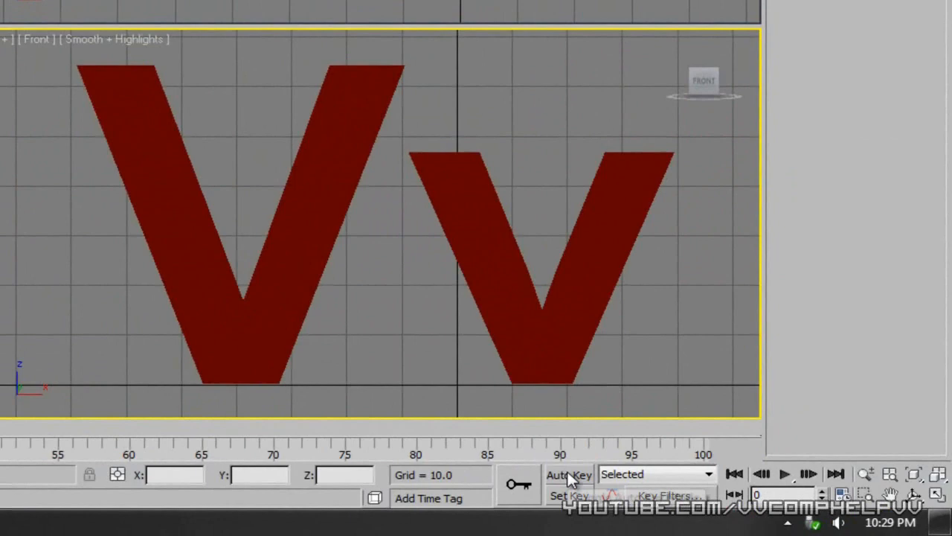
Turn on Auto Key and drag the time slider to frame 100
click(568, 474)
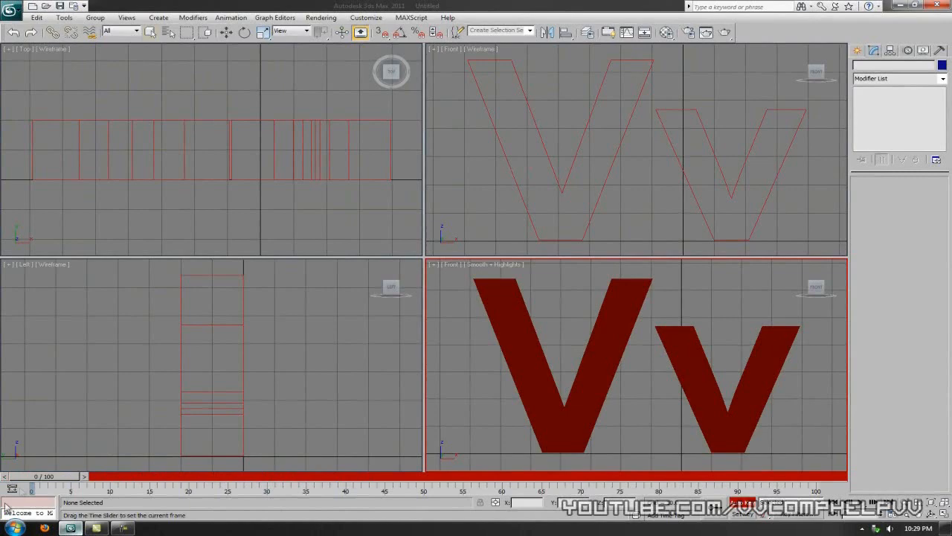
drag(31, 491, 819, 491)
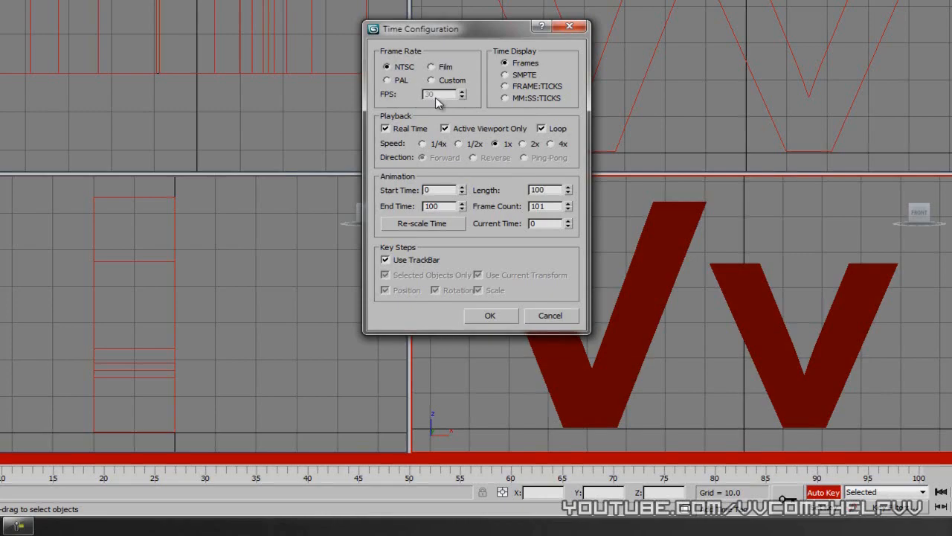
click(489, 315)
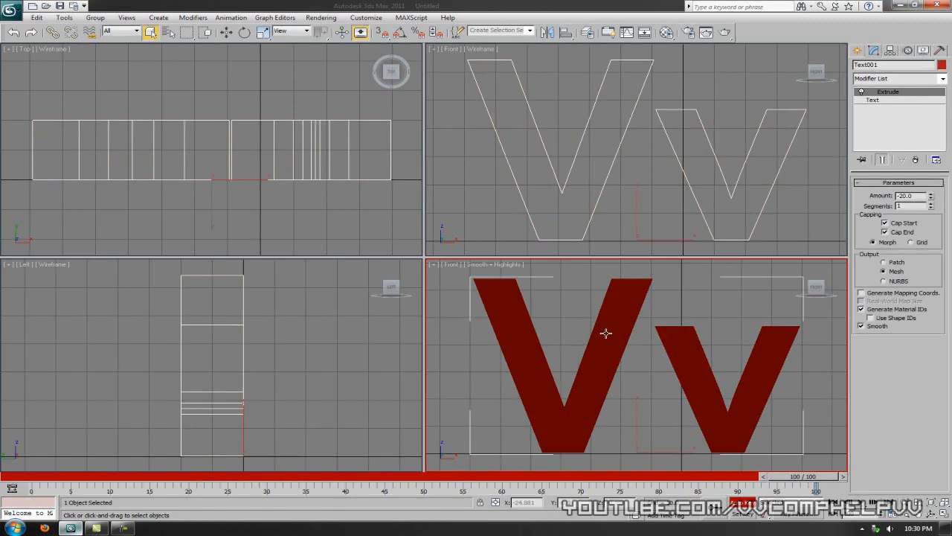
mouse_move(617, 408)
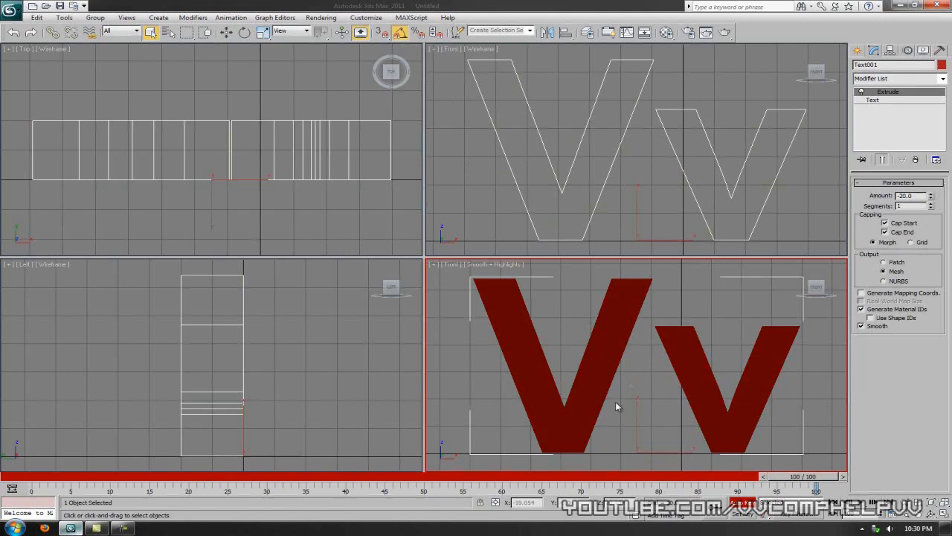
Select the extruded Text001 object for animating
click(244, 33)
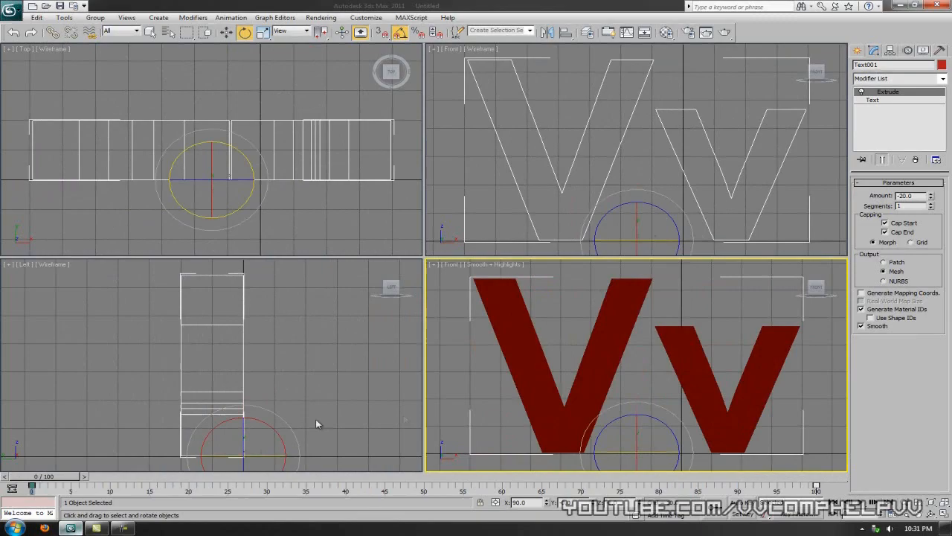
mouse_move(438, 380)
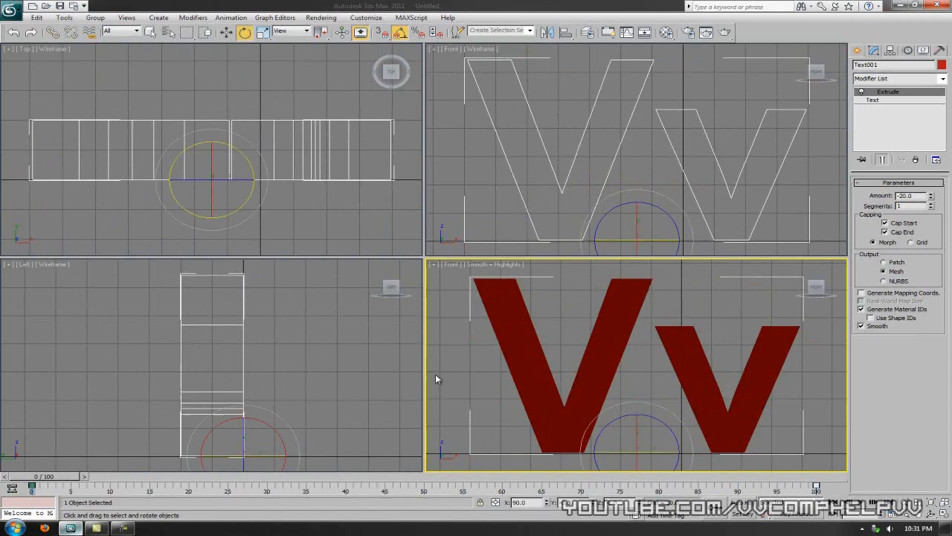
Drag to spin the Vv text, recording a rotation keyframe with Auto Key
drag(31, 488, 223, 488)
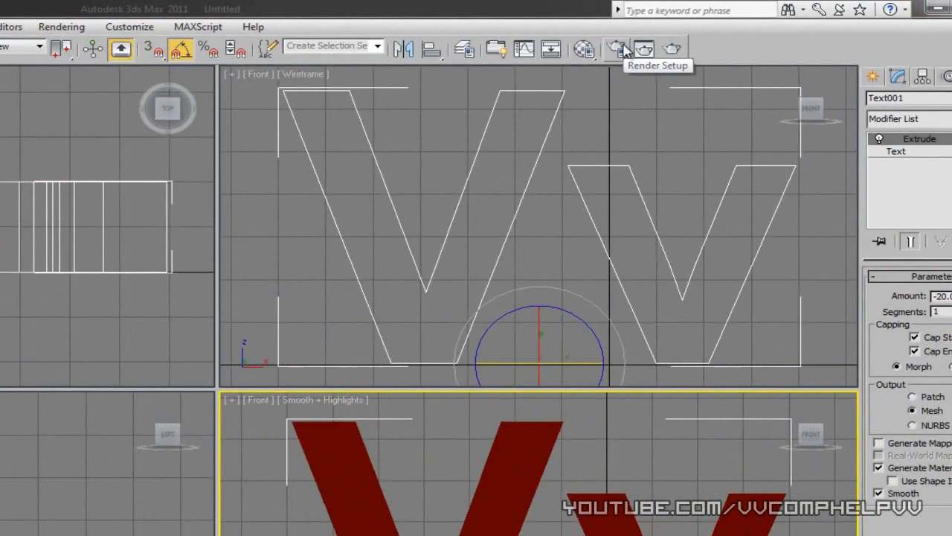
In Render Setup, set the output size to the HDTV video preset at 1280×720
click(616, 47)
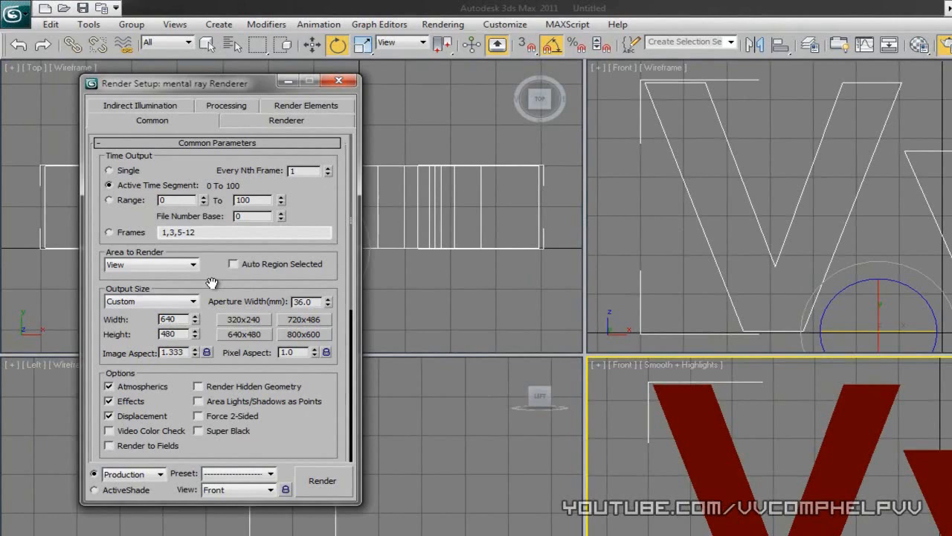
mouse_move(870, 529)
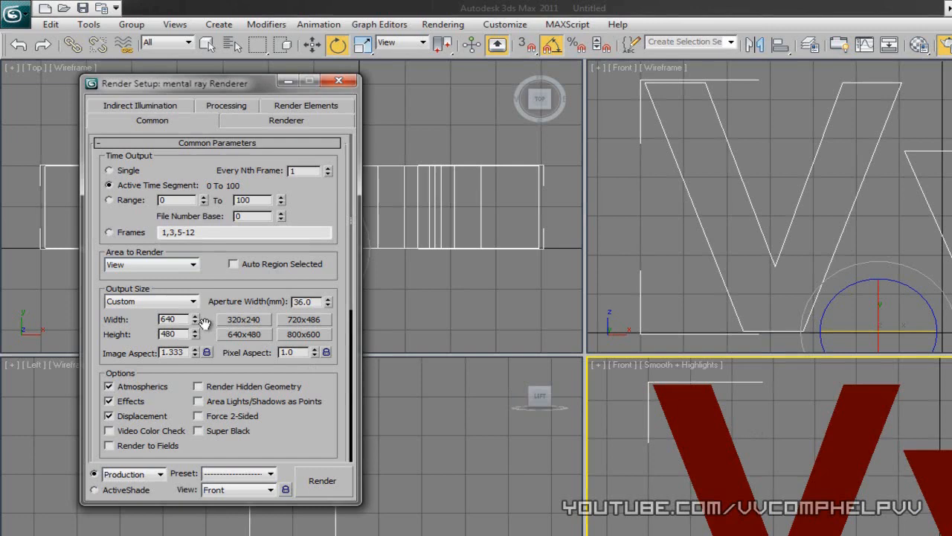
click(244, 333)
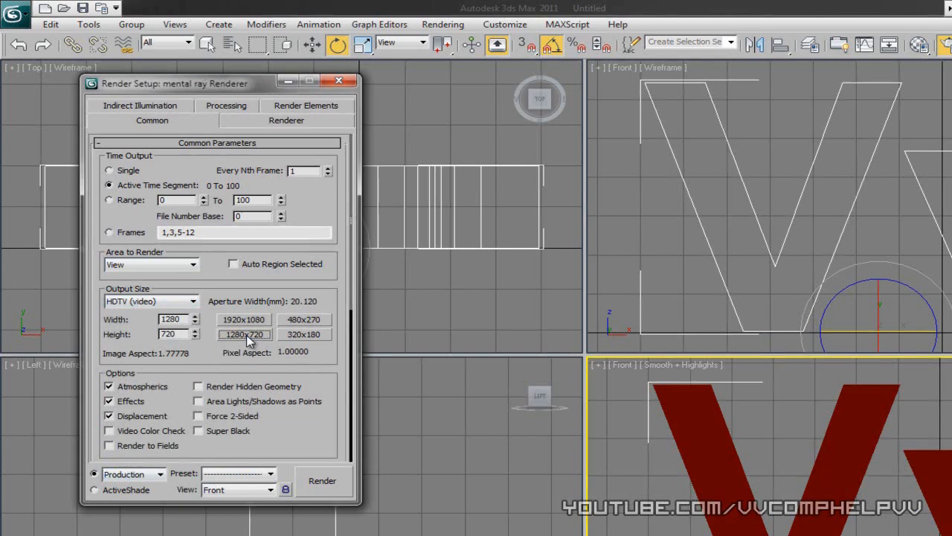
click(244, 318)
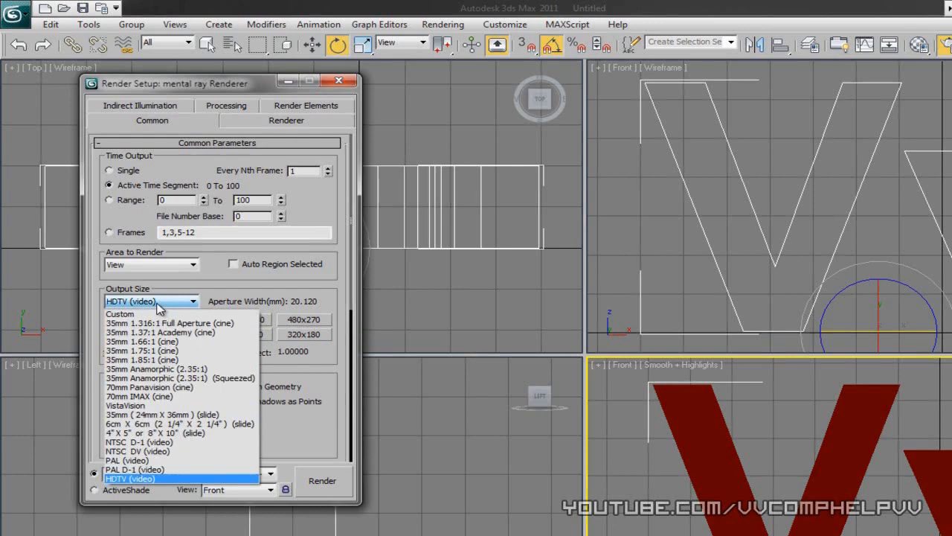
click(119, 312)
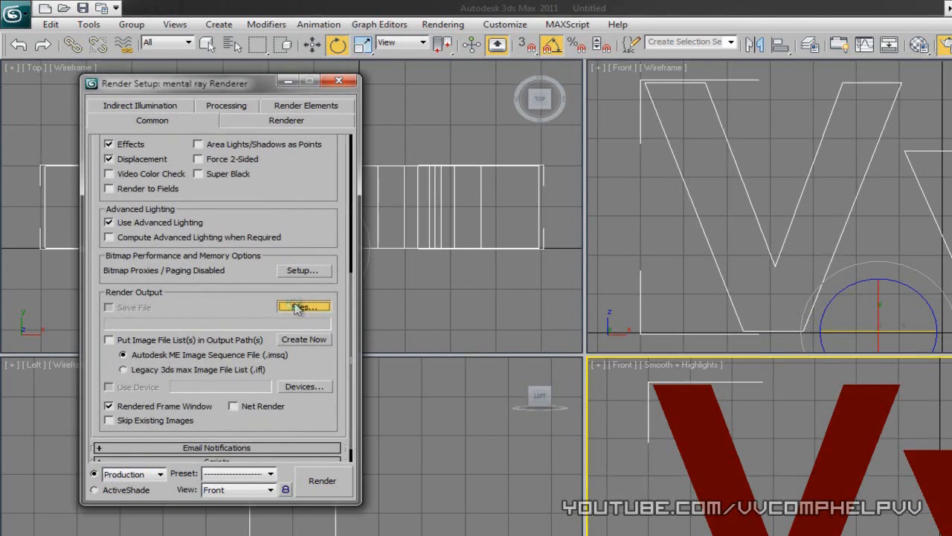
Save render output as JPEG files named 'frame' in the Sequence folder
click(303, 307)
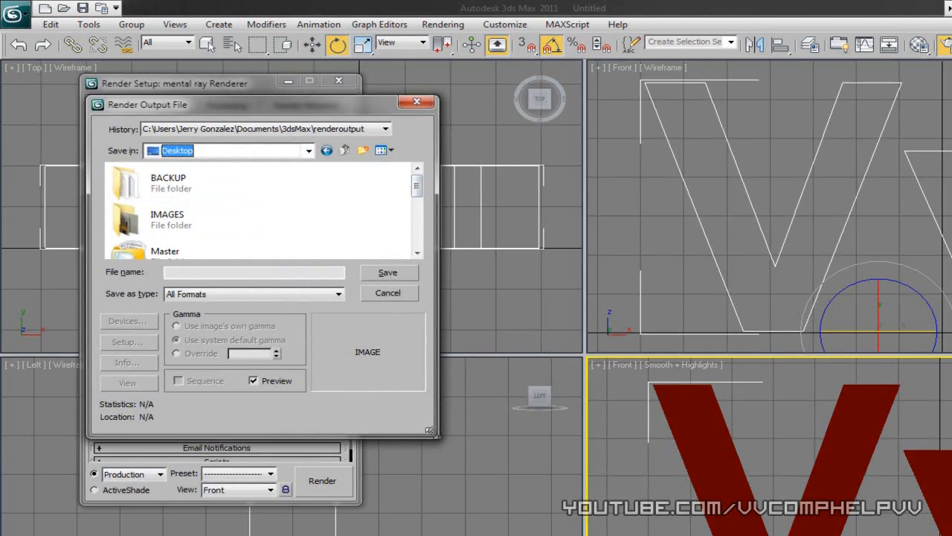
click(363, 149)
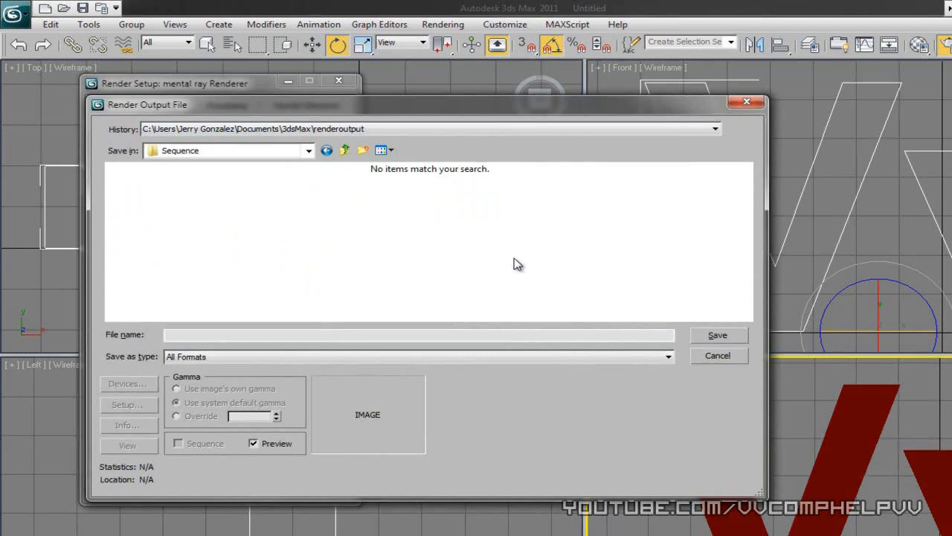
text(frame)
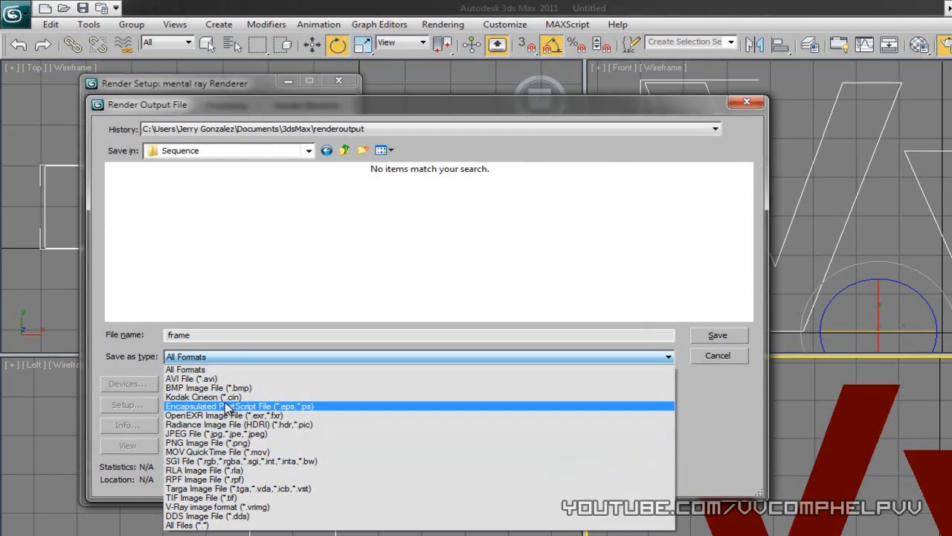
click(208, 434)
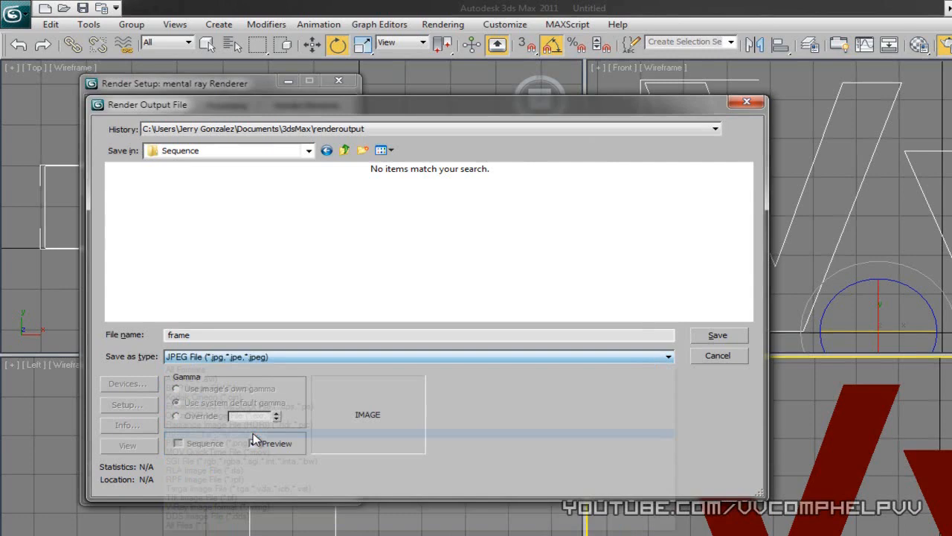
click(717, 335)
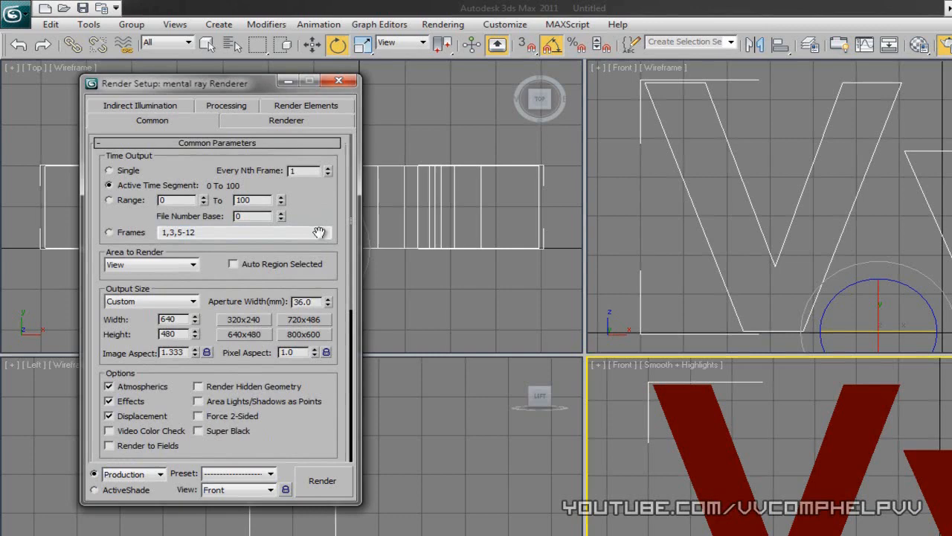
mouse_move(326, 207)
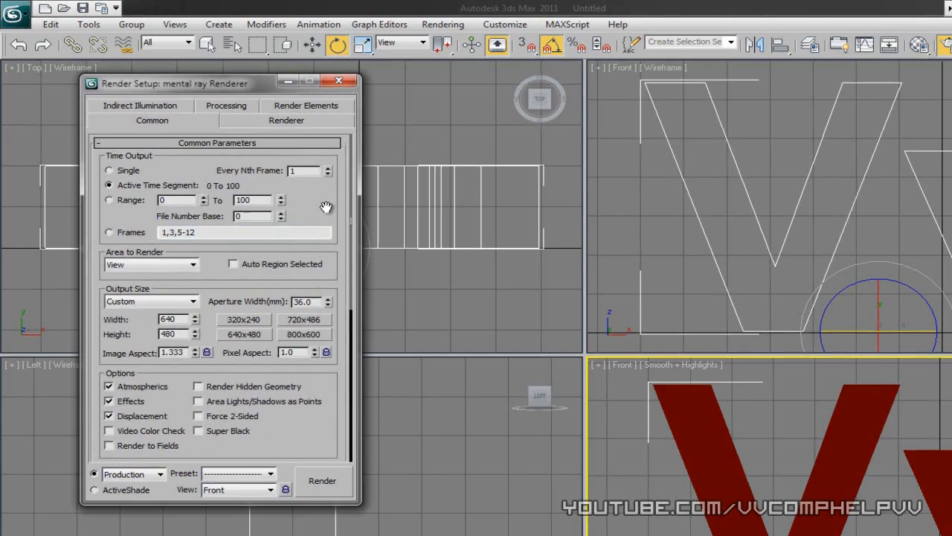
Render frames 0 to 100 of the rotating Vv text as an image sequence
click(322, 479)
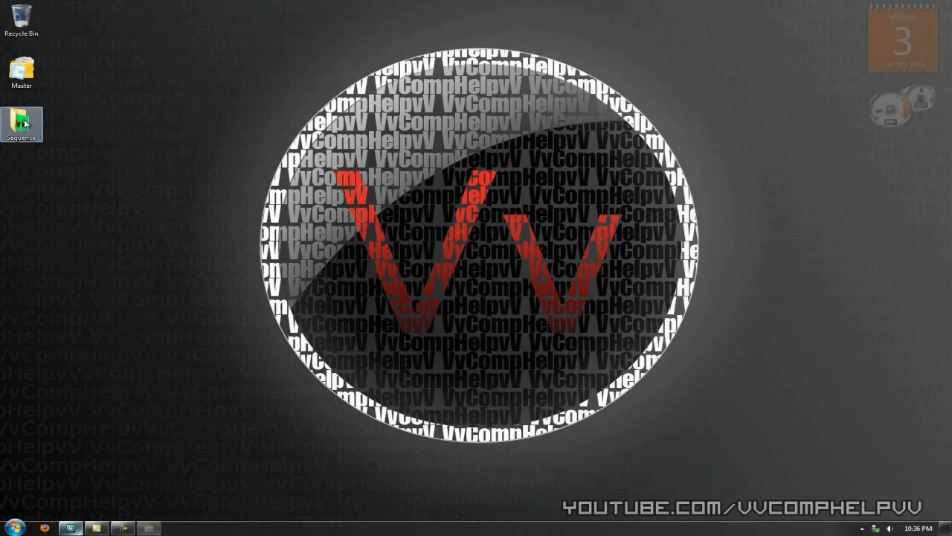
Open the desktop Sequence folder and view frame0000 of the dark red Vv render
double_click(21, 122)
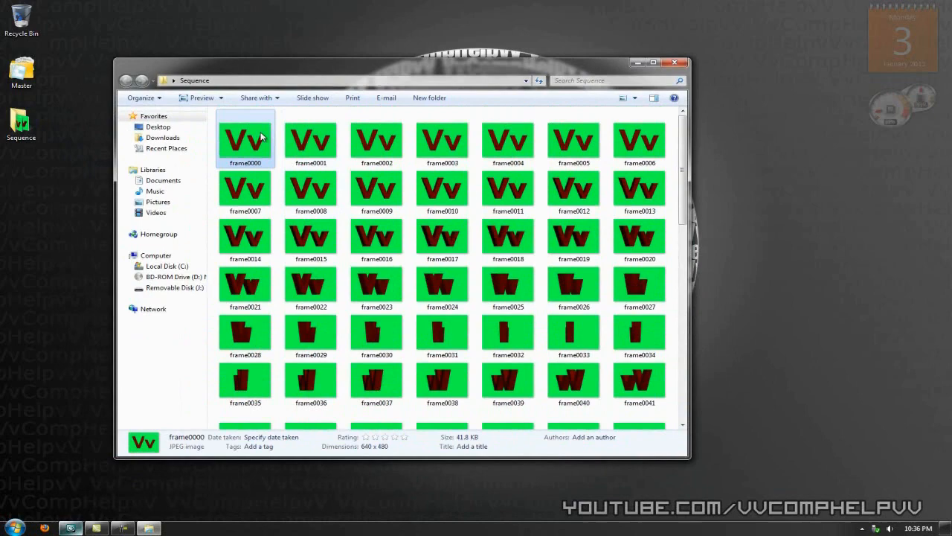
double_click(244, 139)
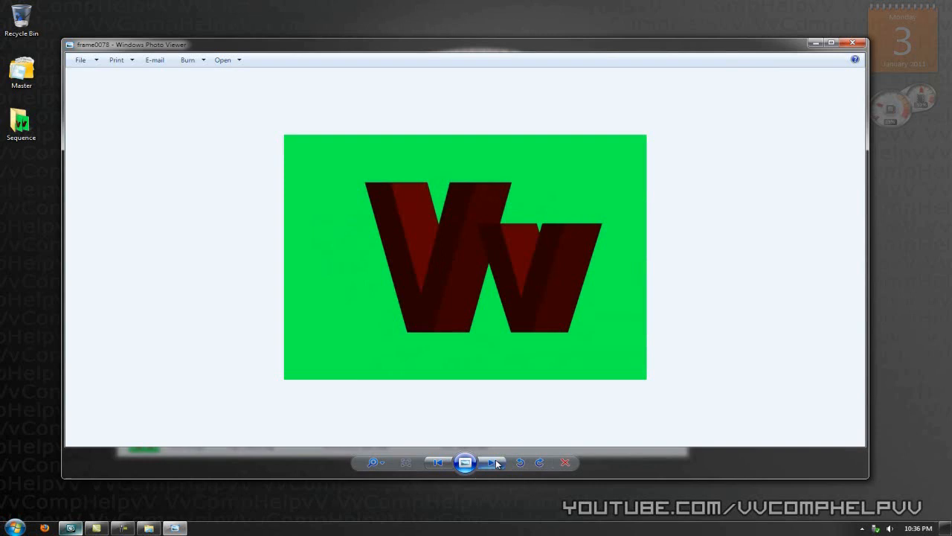
Step through later frames to see the Vv letters rotate back face-on
click(494, 461)
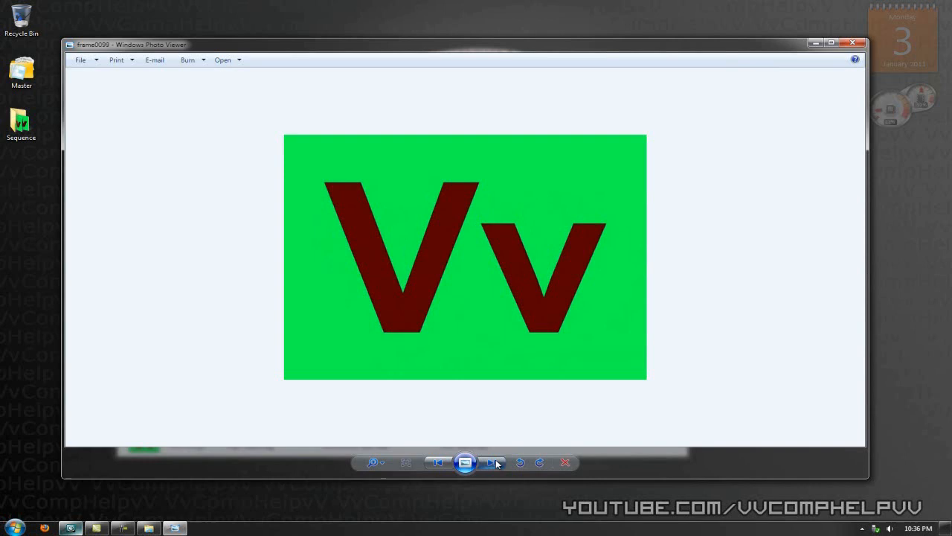
click(491, 461)
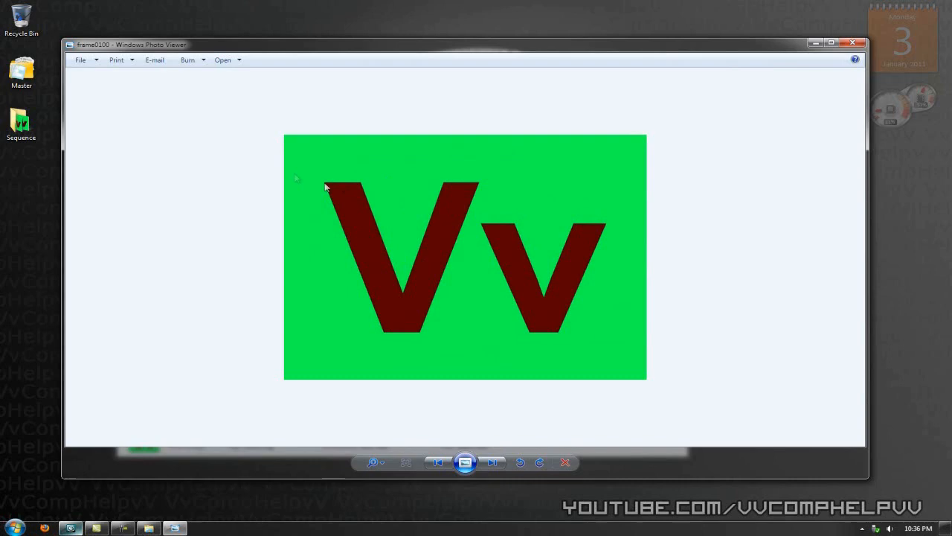
mouse_move(930, 311)
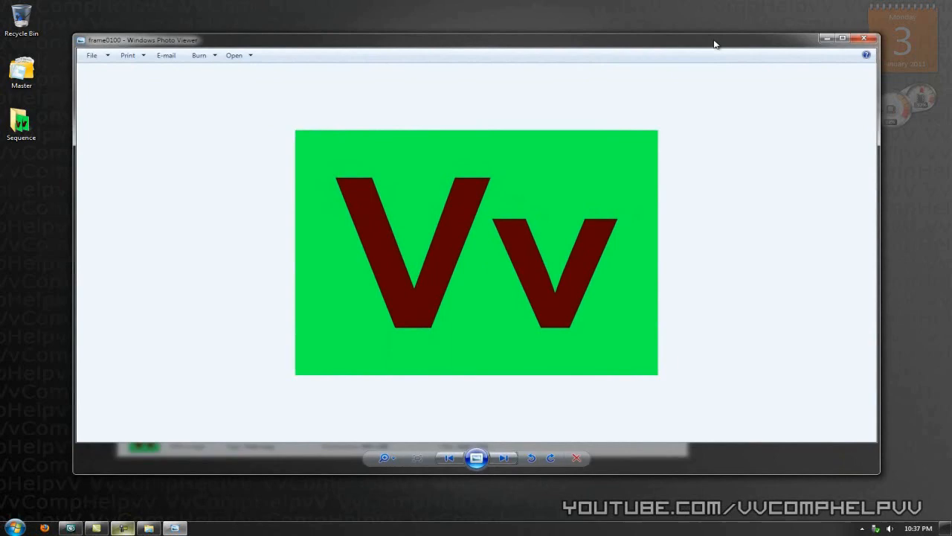
mouse_move(732, 27)
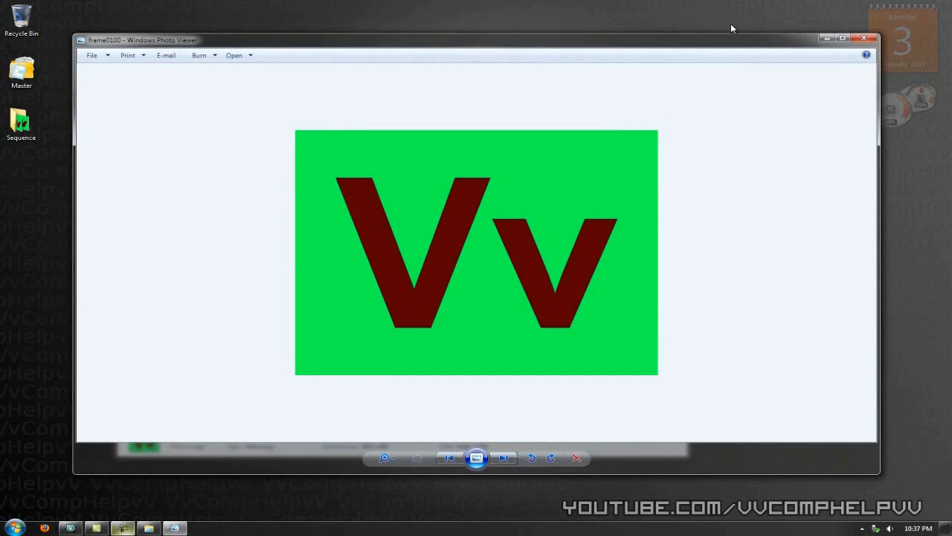